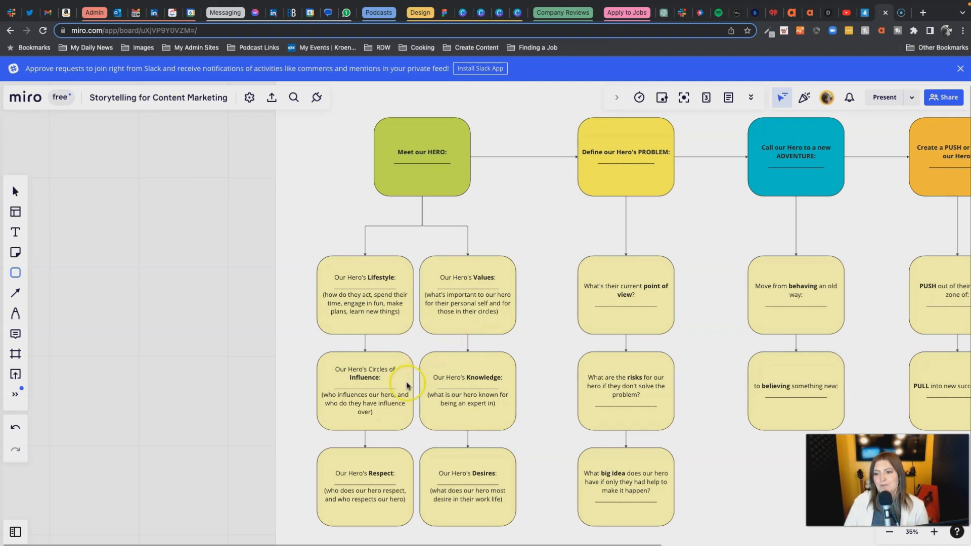
pyautogui.moveTo(409, 406)
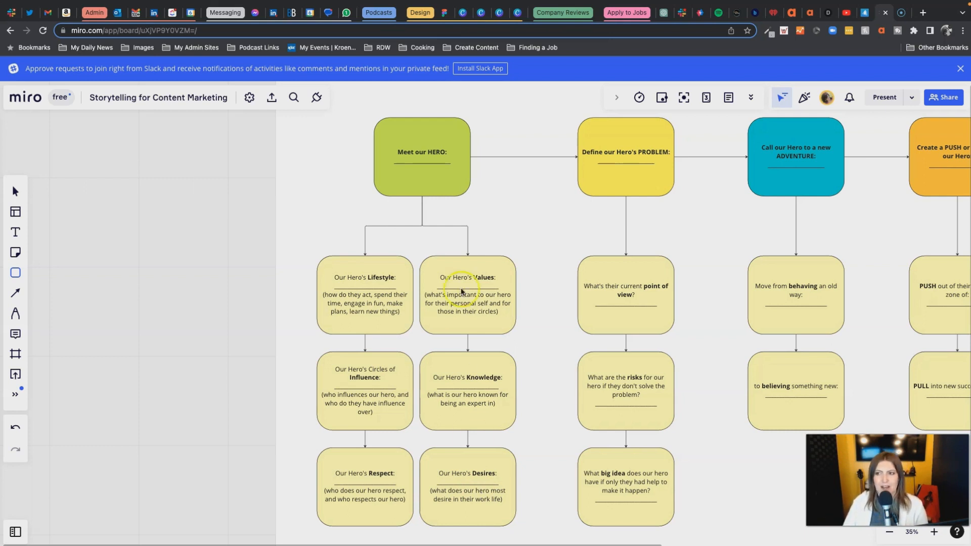
pyautogui.moveTo(466, 201)
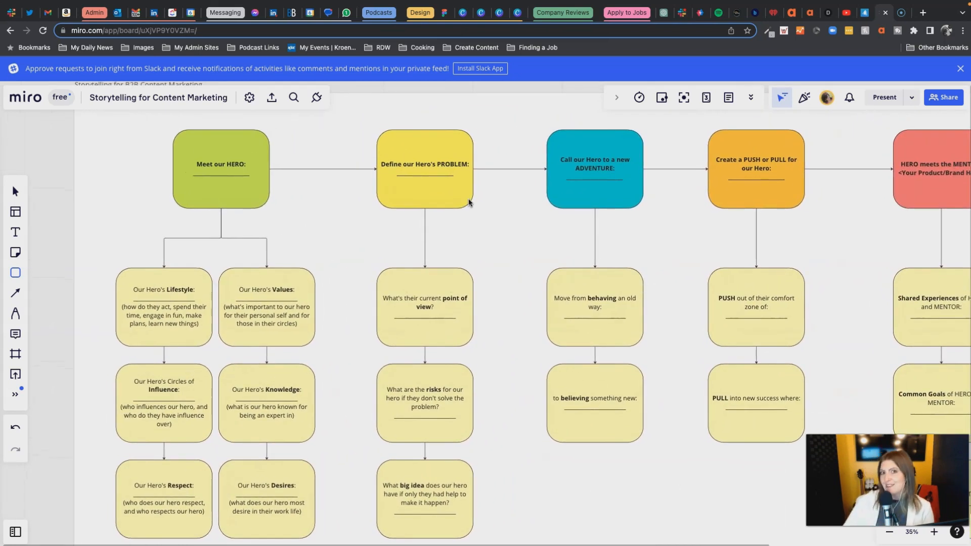
# - Pan left across the board to return to the Meet our HERO column and its prompt cards
pyautogui.scroll(-3)
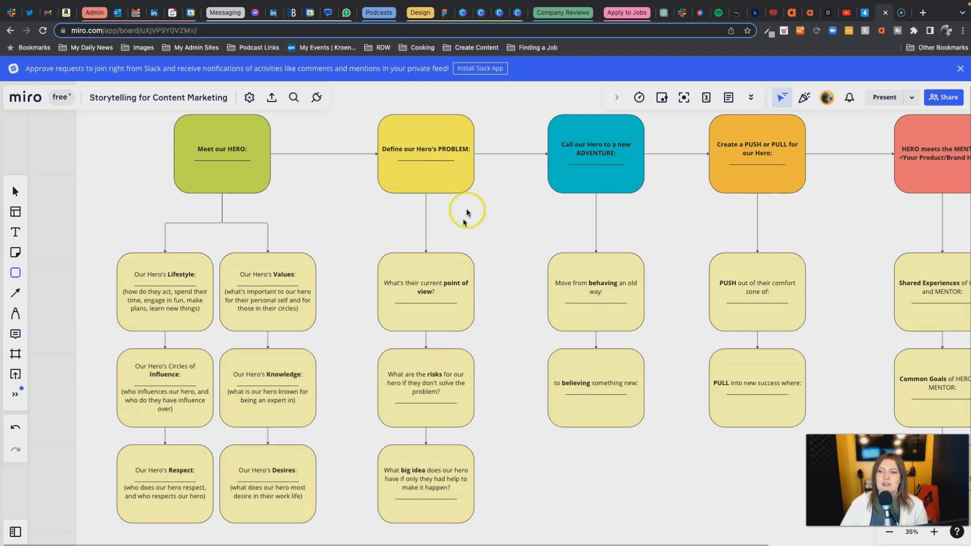
pyautogui.moveTo(450, 294)
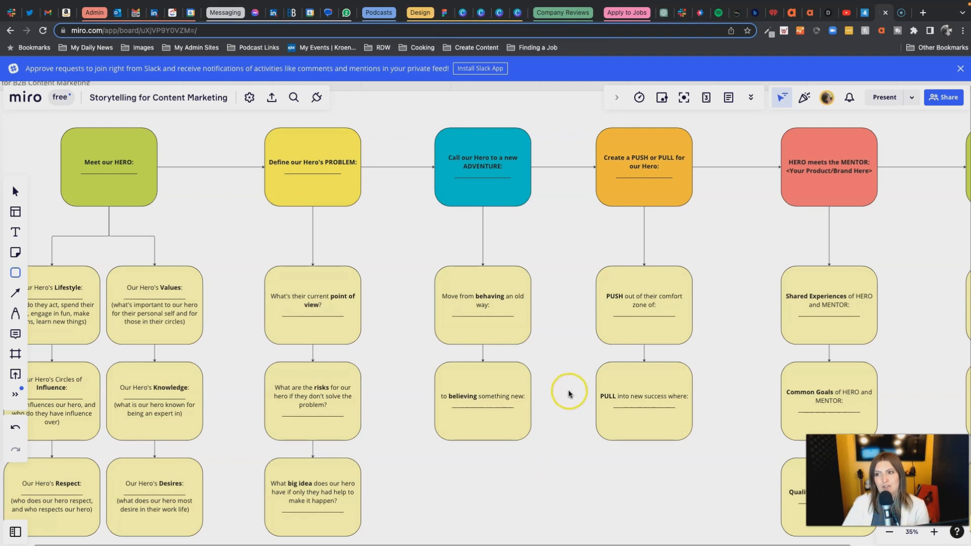
pyautogui.moveTo(528, 322)
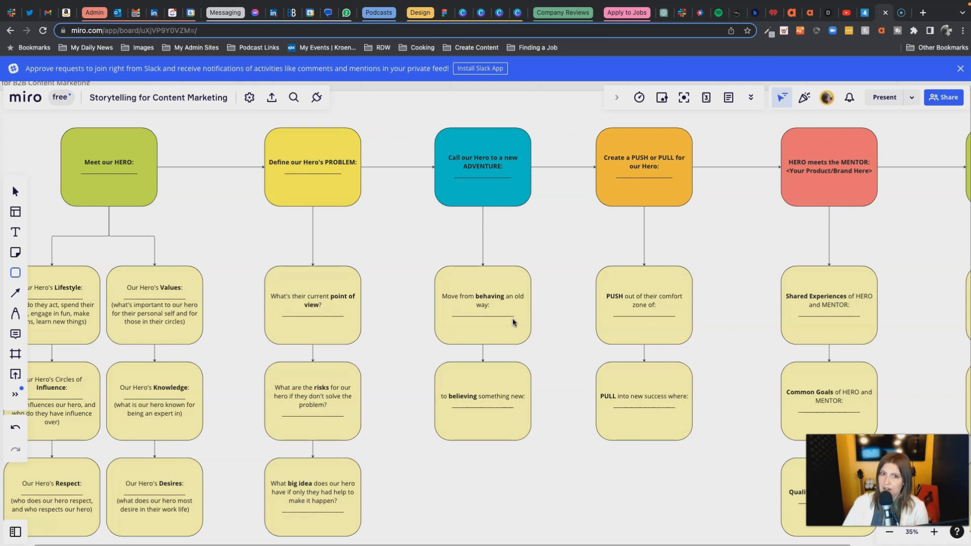
pyautogui.click(499, 316)
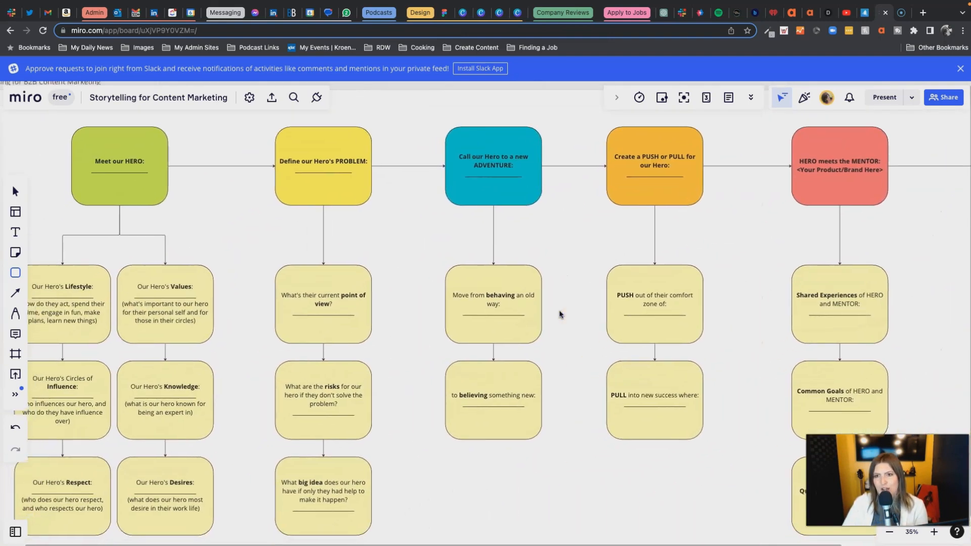
pyautogui.scroll(-3)
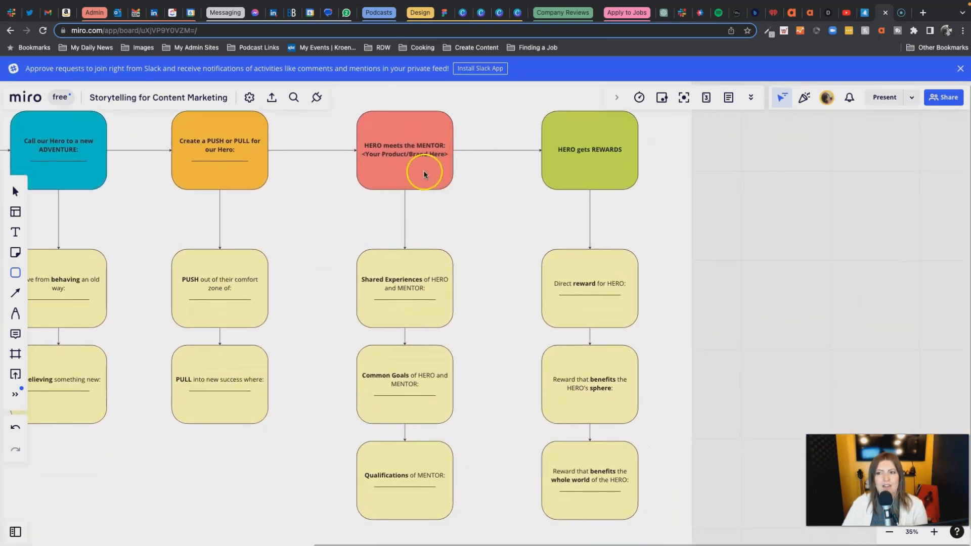
pyautogui.moveTo(417, 184)
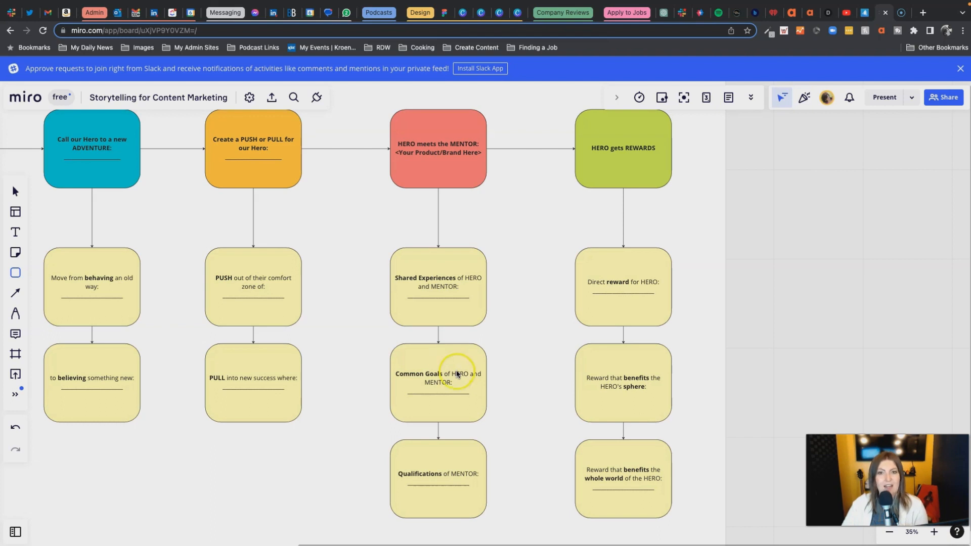
pyautogui.moveTo(449, 466)
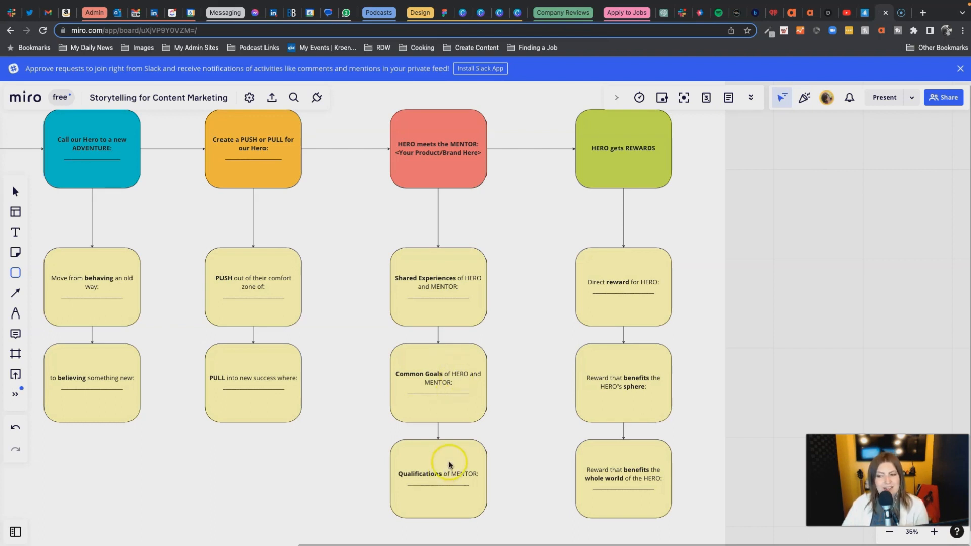
pyautogui.click(449, 465)
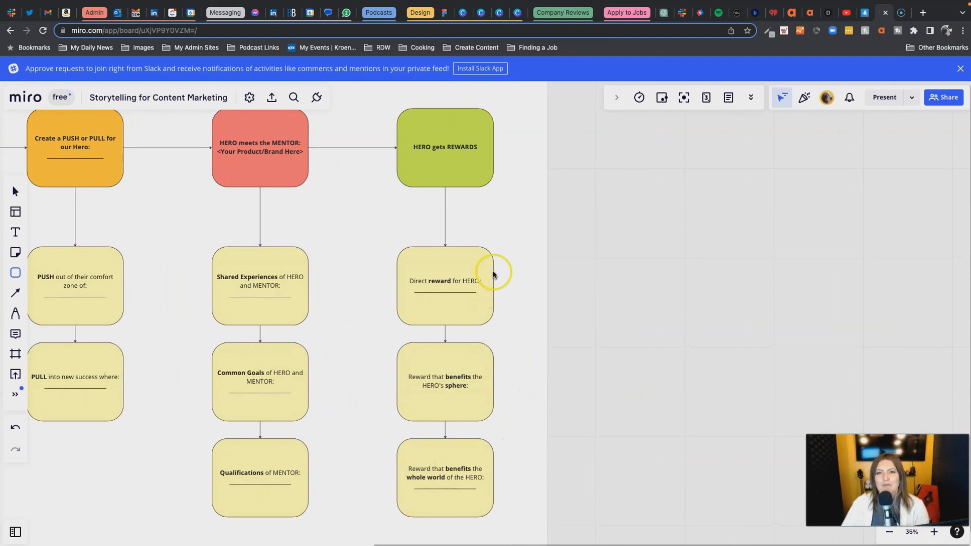
pyautogui.moveTo(476, 280)
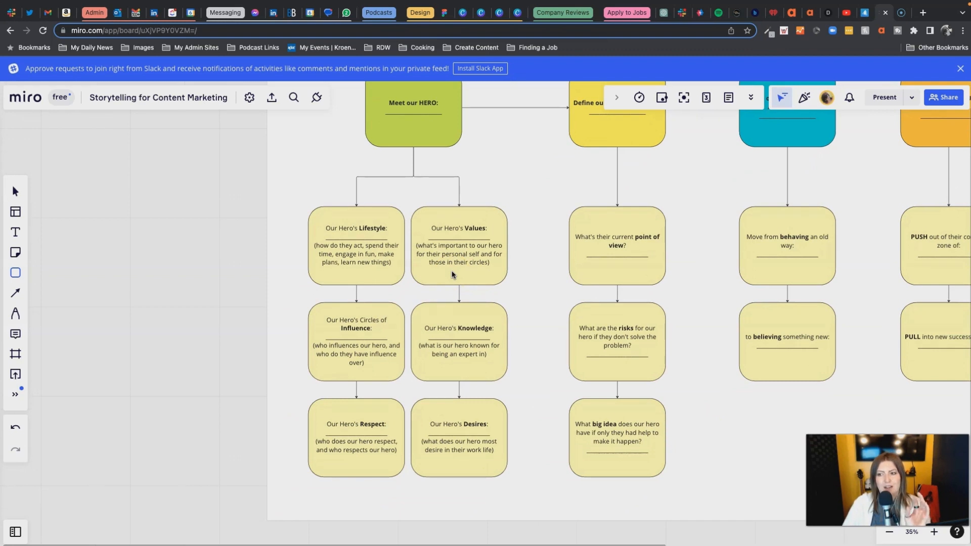
# - Pan back to the Rewards column and zoom out to about 25% to show the whole board
pyautogui.hscroll(3)
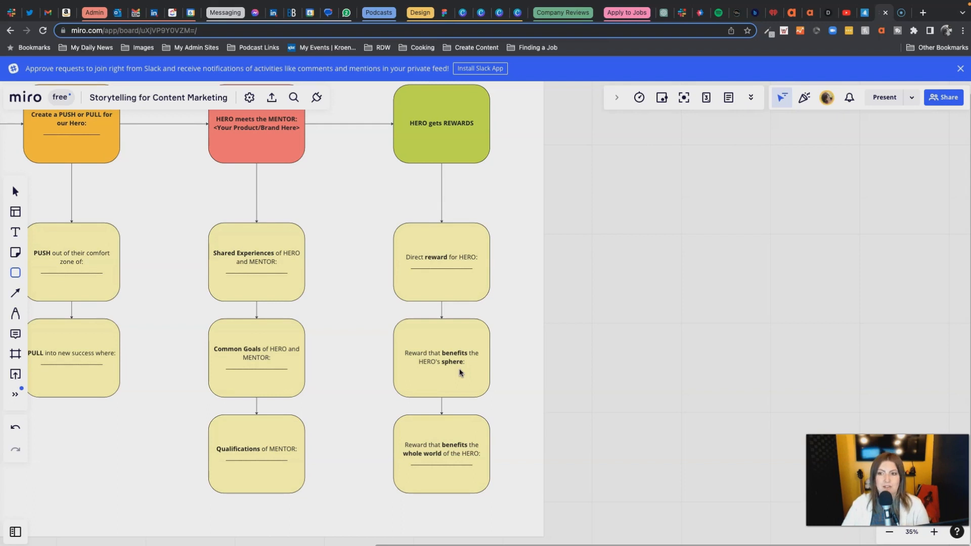
pyautogui.click(888, 532)
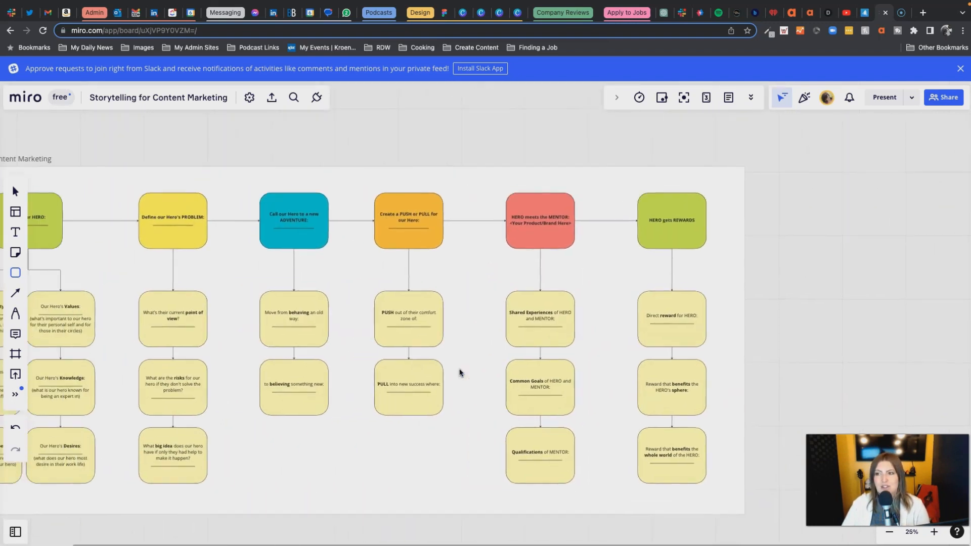